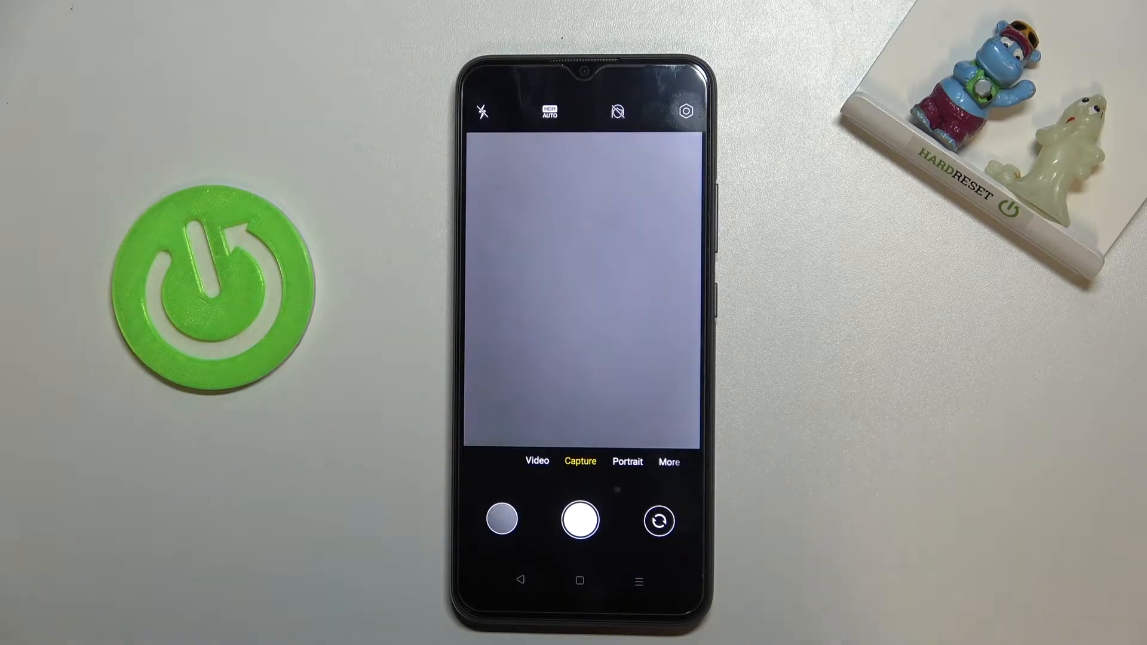
- Focus the preview and shoot a test photo with camera sound enabled
click(582, 289)
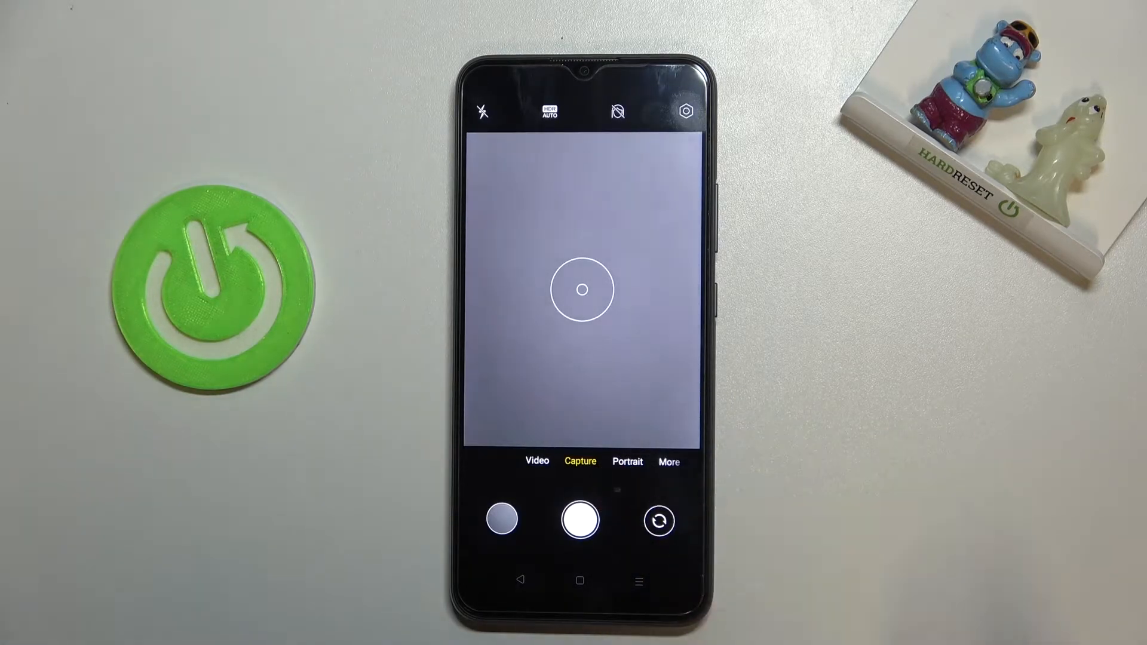
click(581, 520)
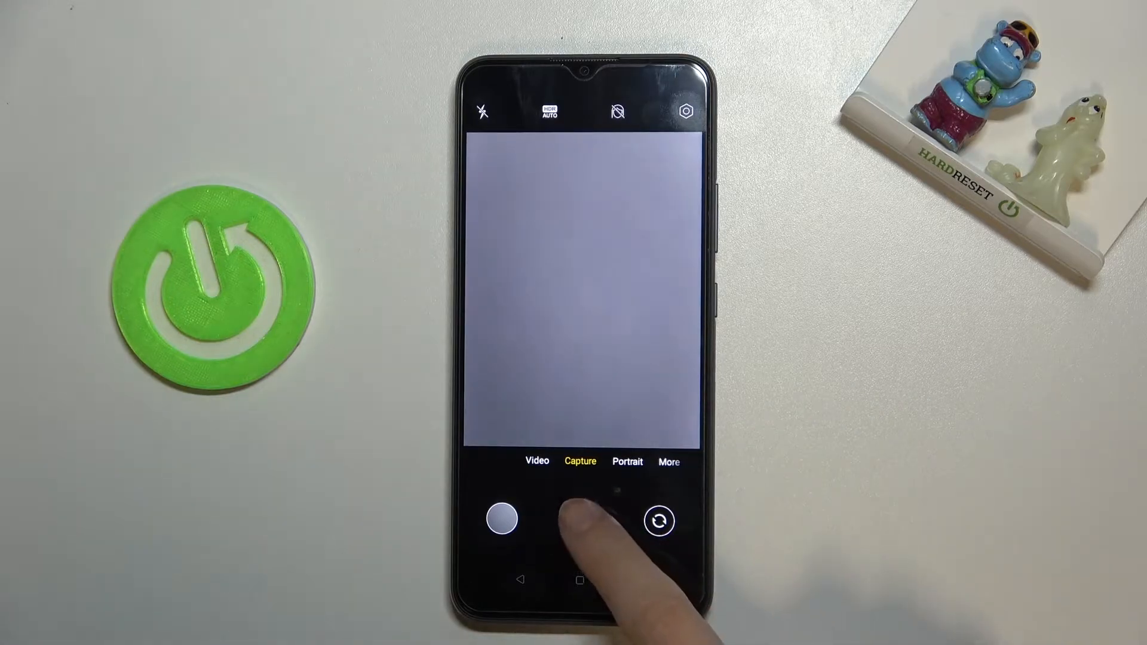
click(579, 521)
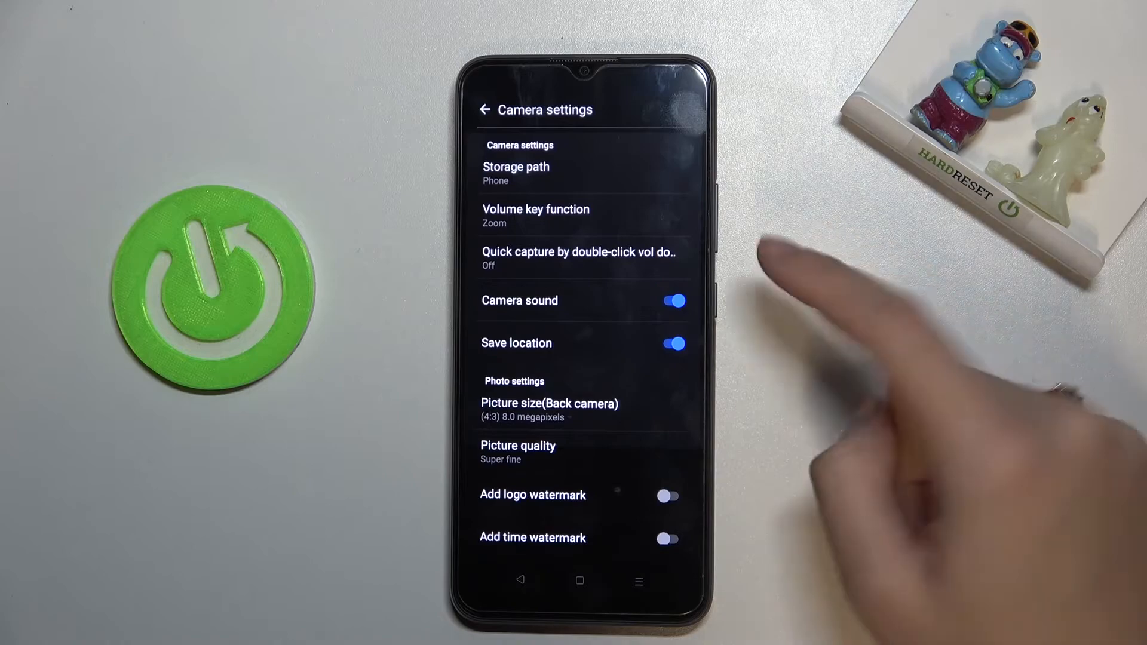
- Toggle Camera sound off, on, off, then revisit the viewfinder and reopen Settings
click(672, 301)
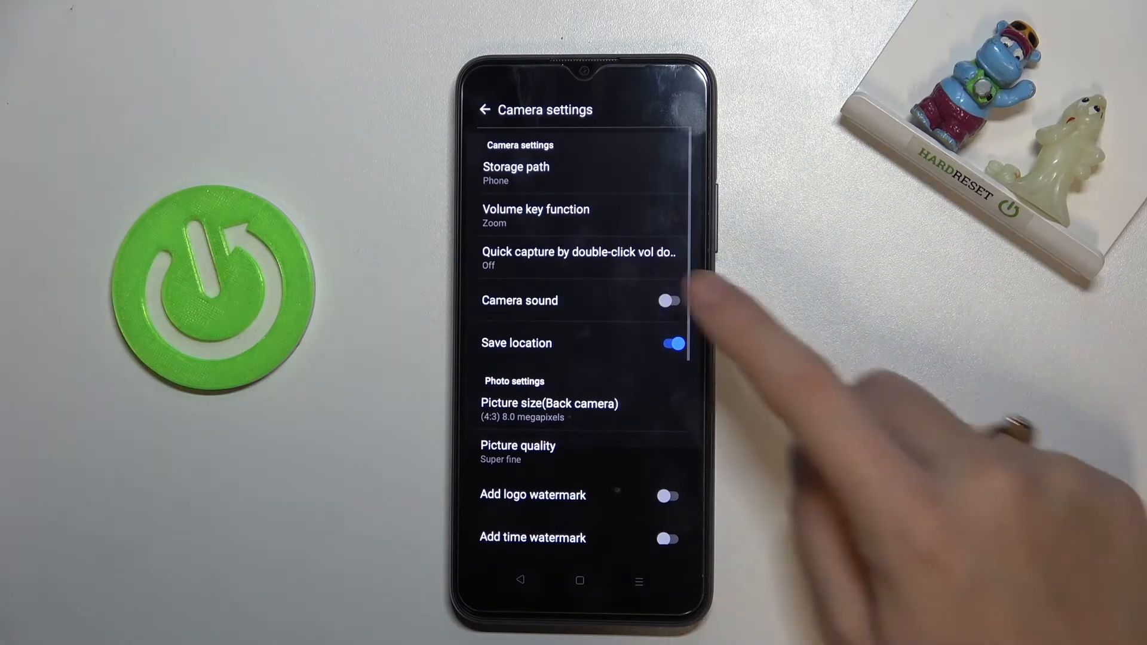
click(669, 301)
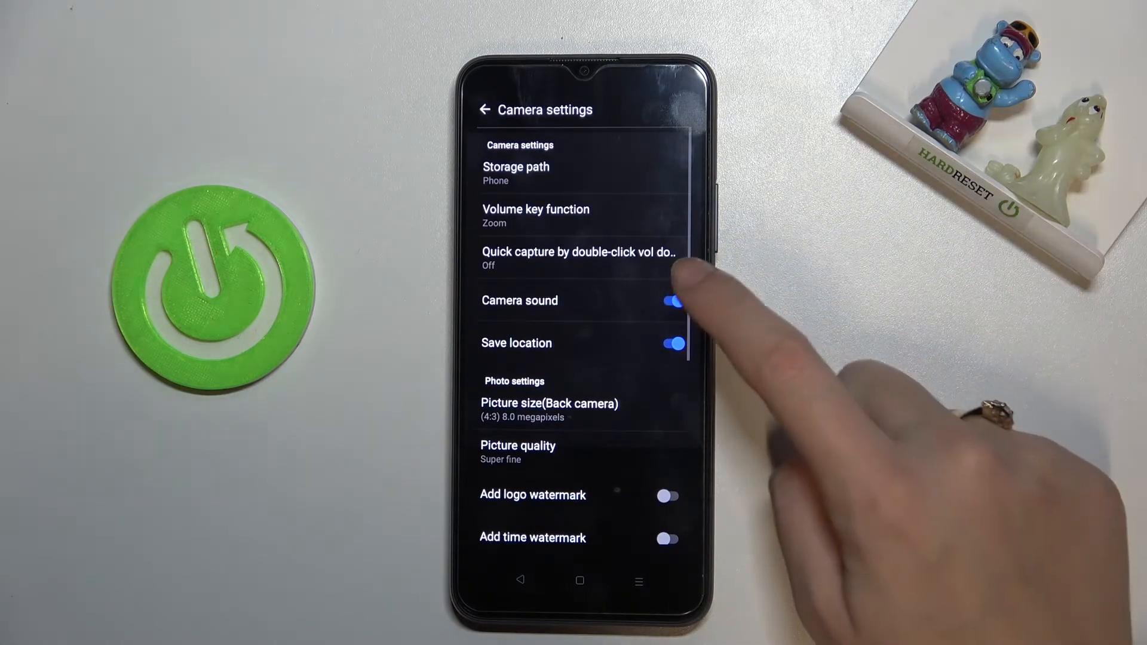
click(669, 301)
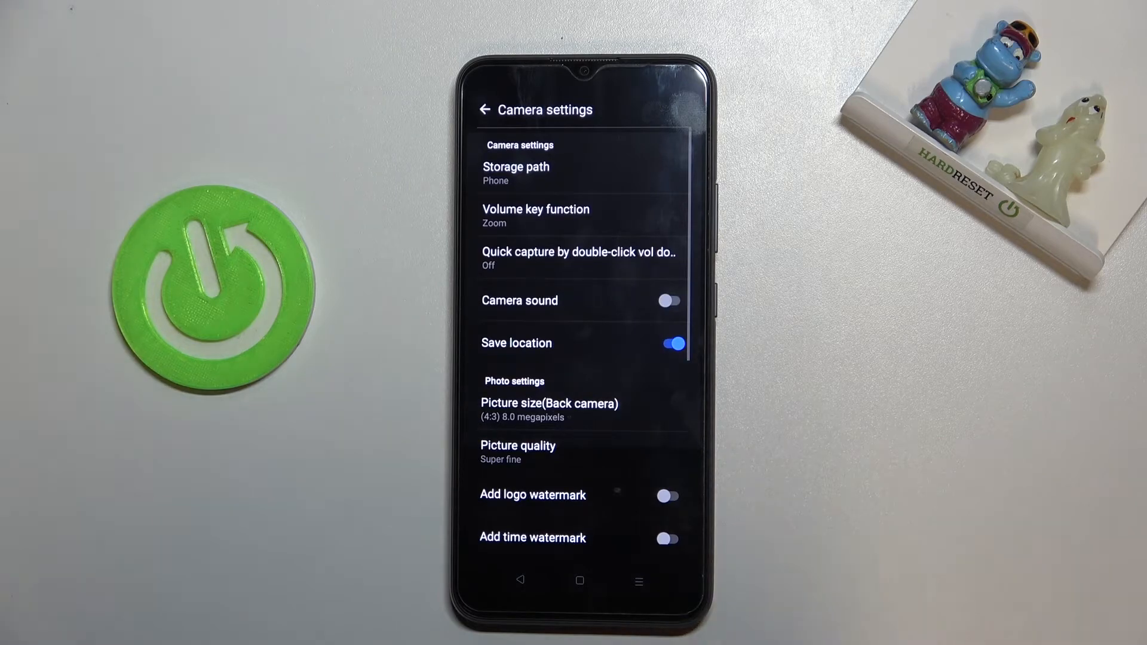
click(484, 108)
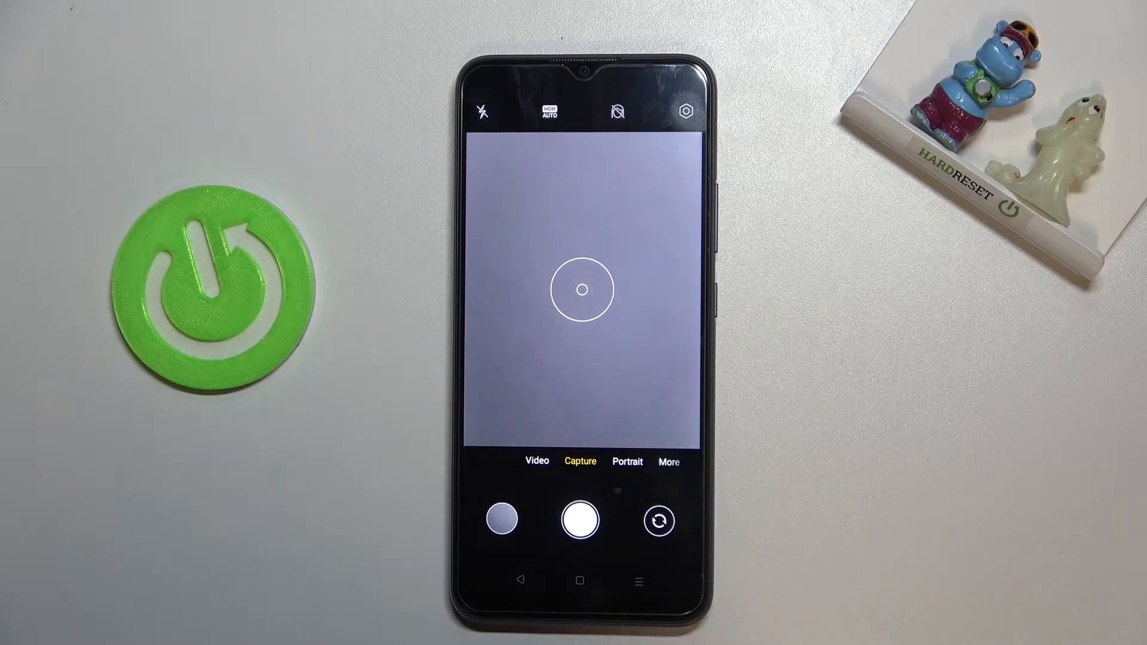
click(691, 111)
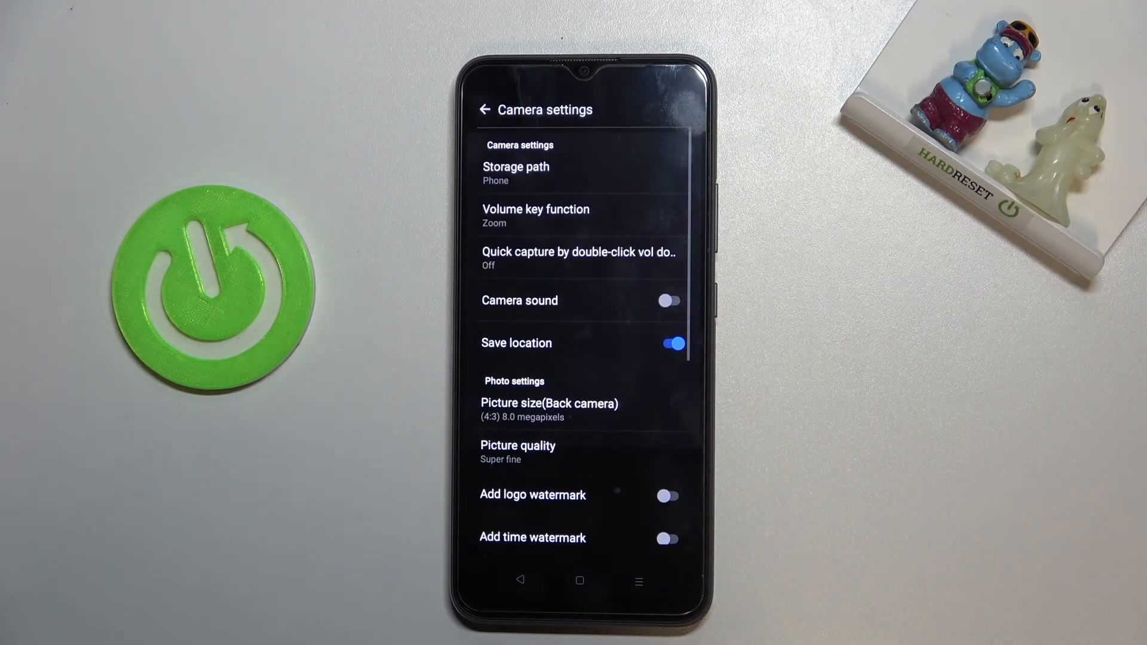
- Switch Camera sound back on and go back to the viewfinder
click(672, 301)
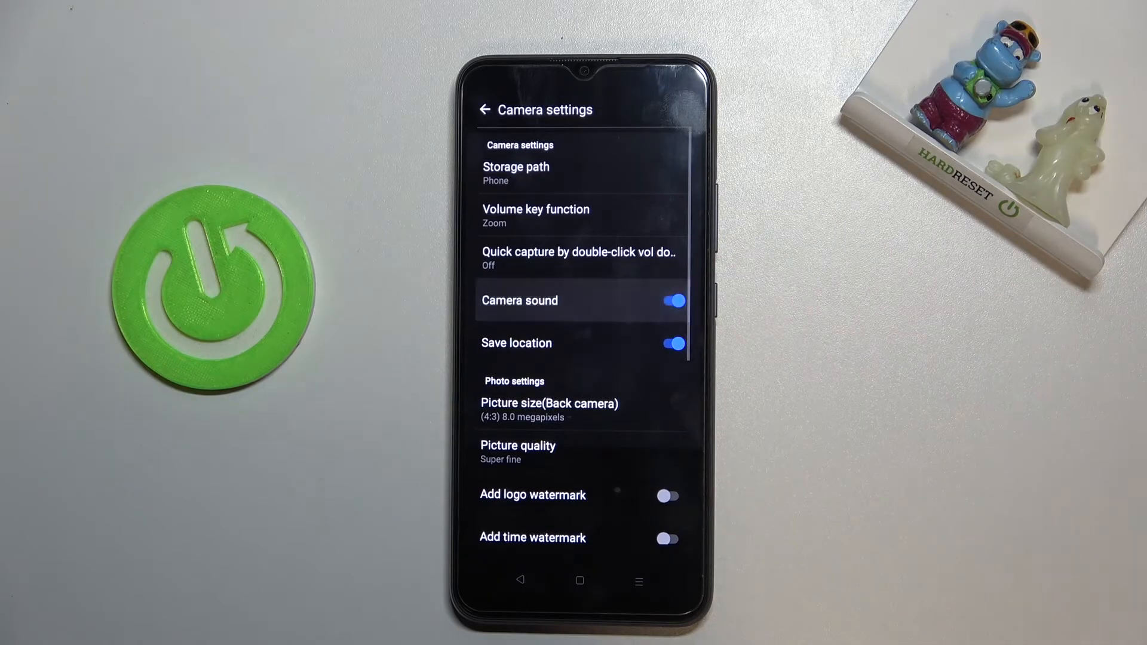
click(482, 109)
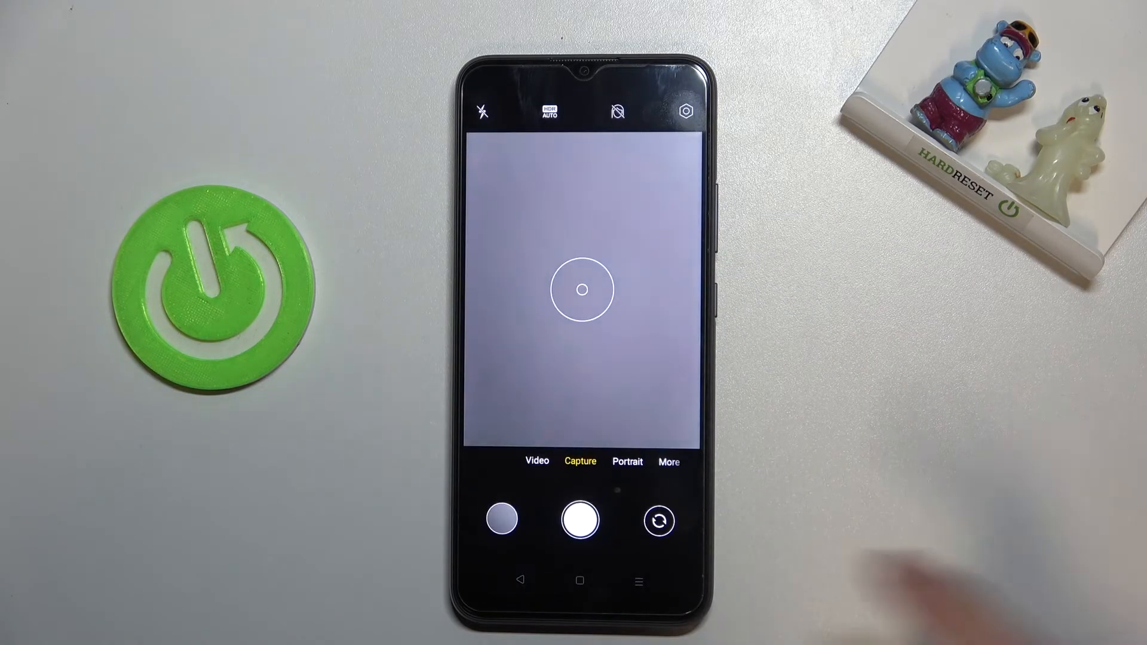
click(570, 586)
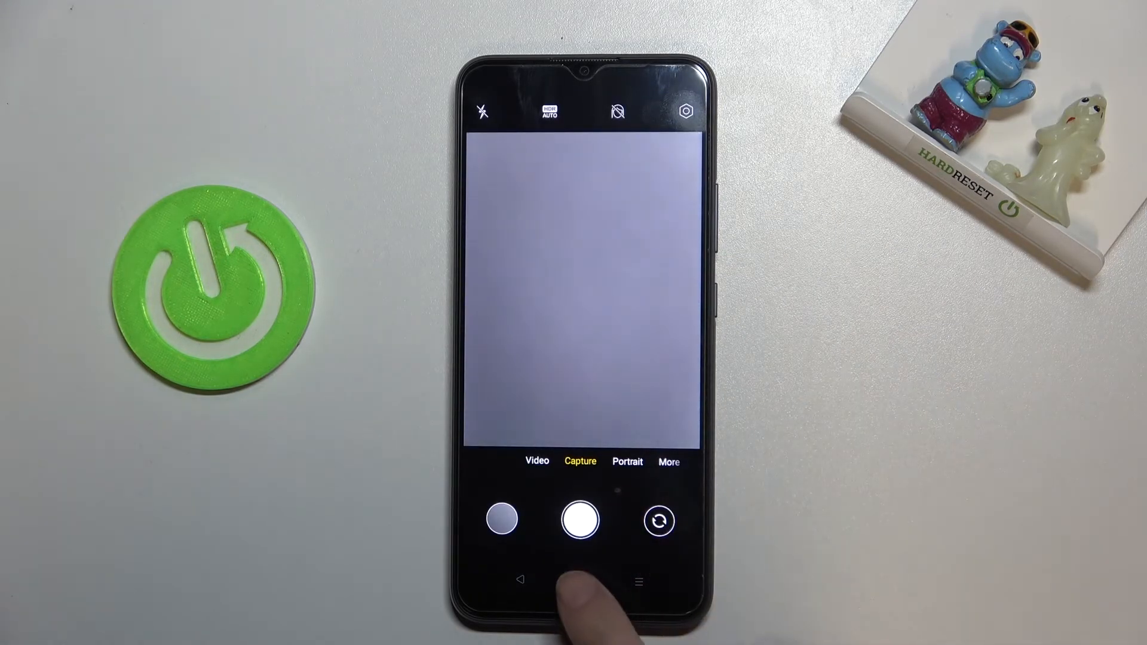